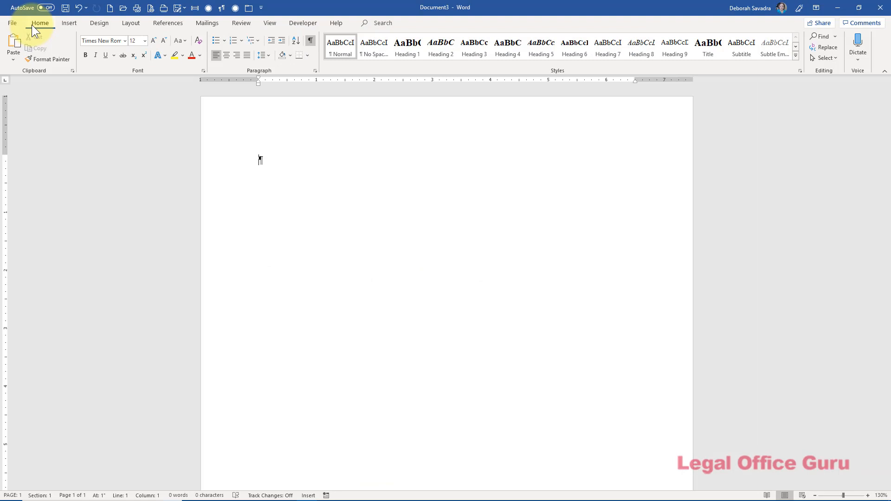
mouse_move(99, 23)
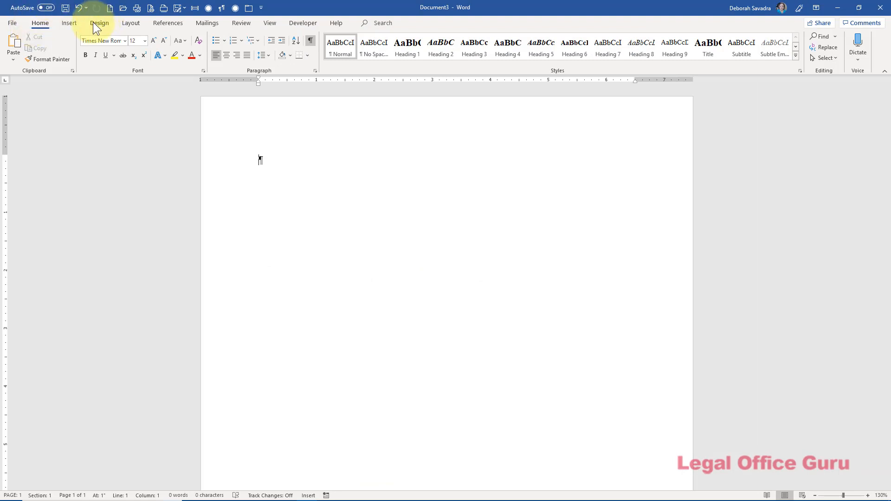
Show the Design theme fonts gallery listing sets like LOG Guides and Office options
click(99, 22)
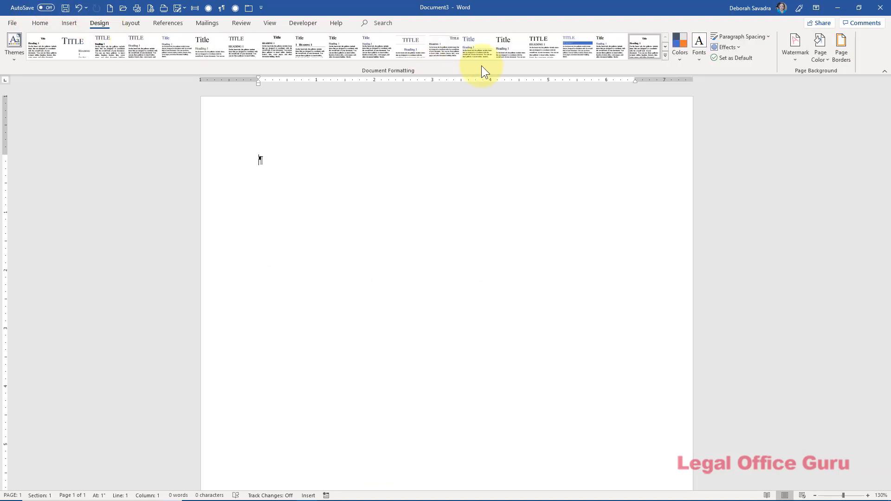
mouse_move(699, 47)
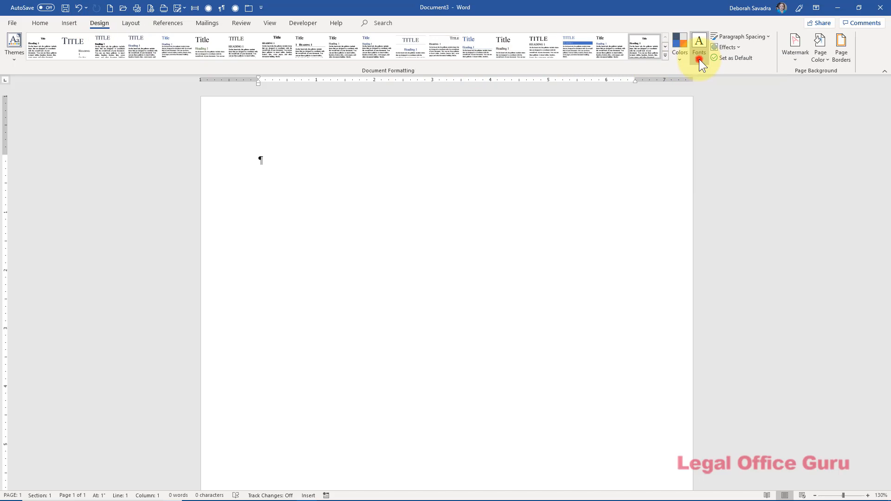
click(699, 46)
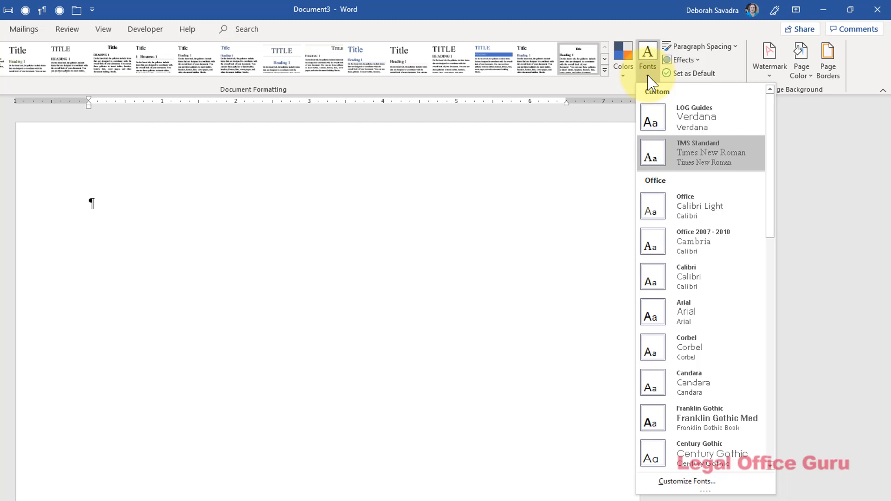
mouse_move(674, 429)
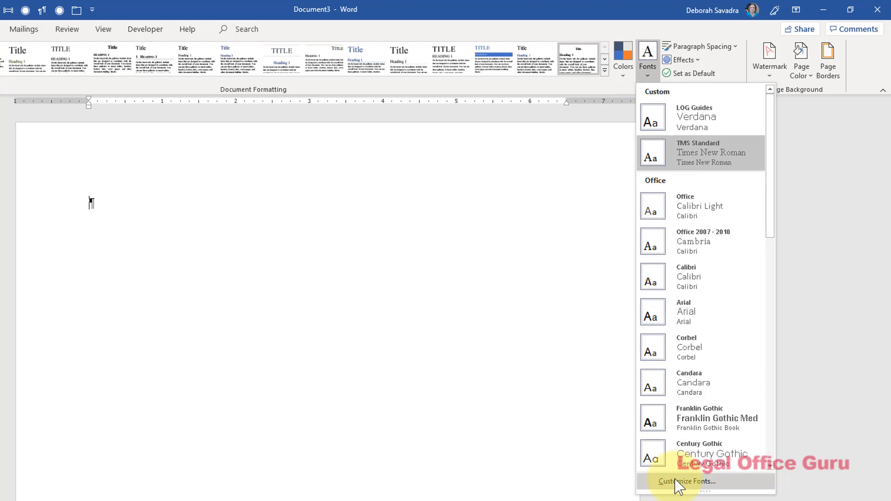
Save a custom theme font set 'Courier New' using Courier New for headings and body
click(687, 482)
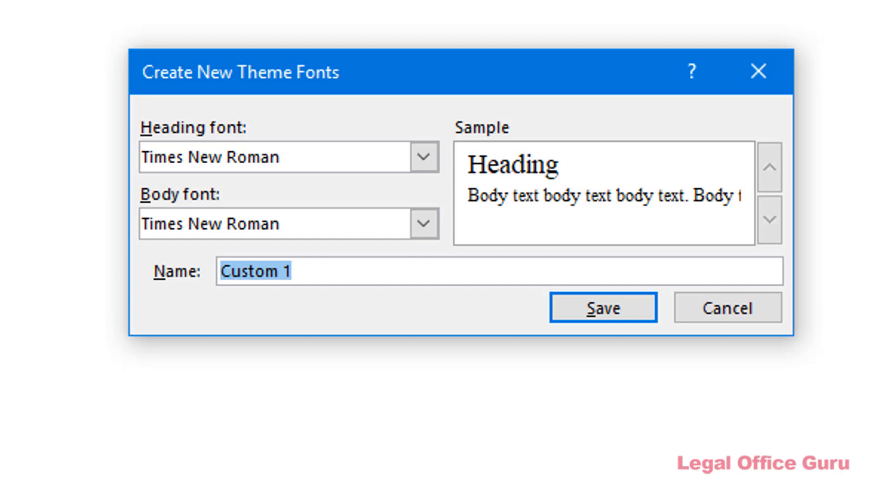
mouse_move(320, 164)
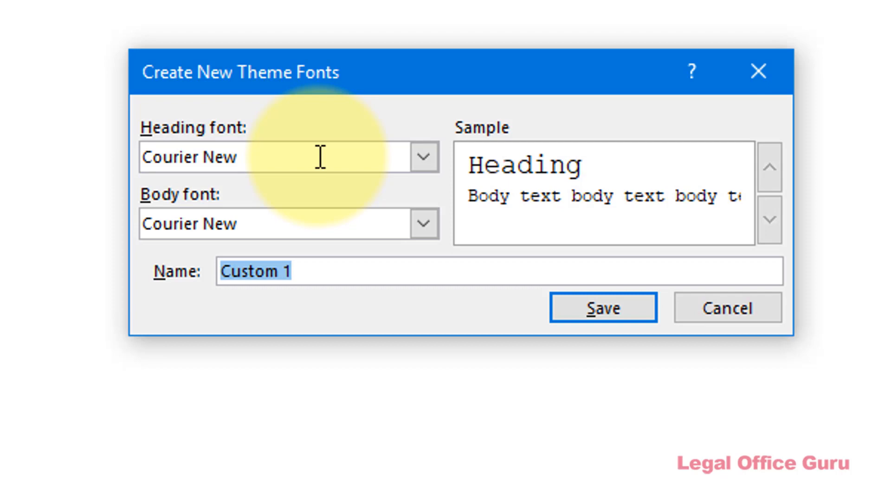
text(Cour)
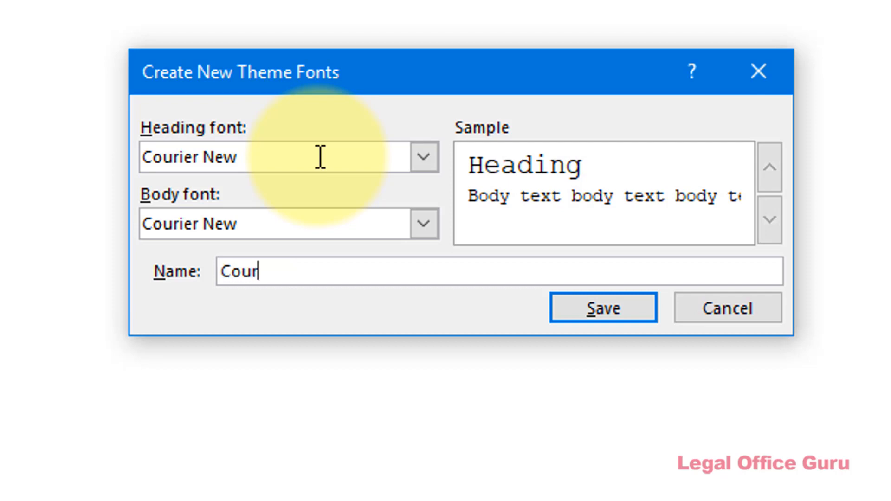
text(ier New)
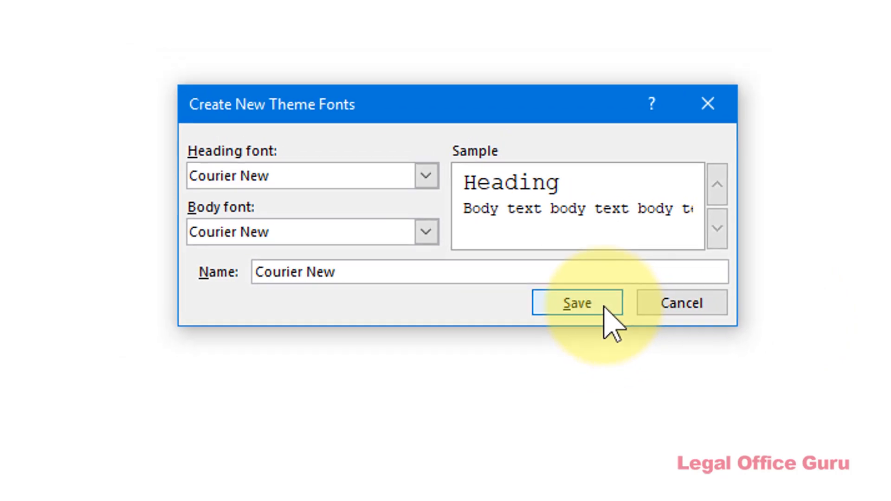
click(576, 303)
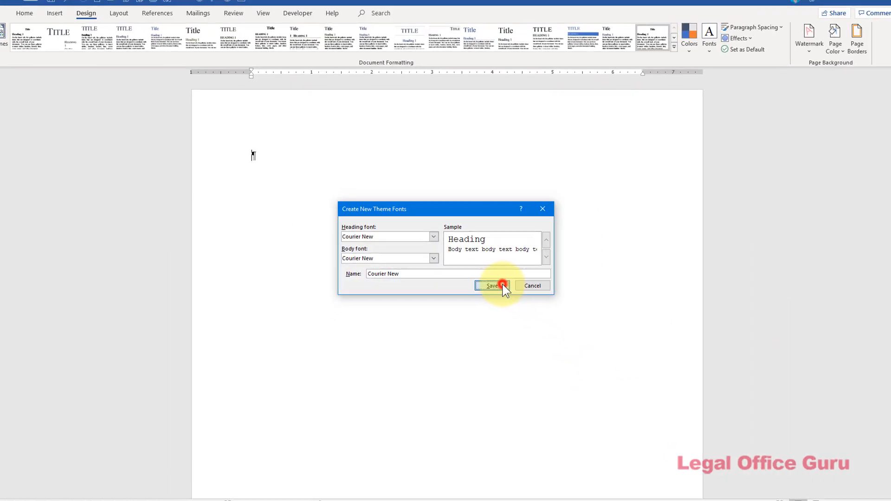
Apply the Courier New theme fonts and show the theme colour schemes gallery
click(492, 285)
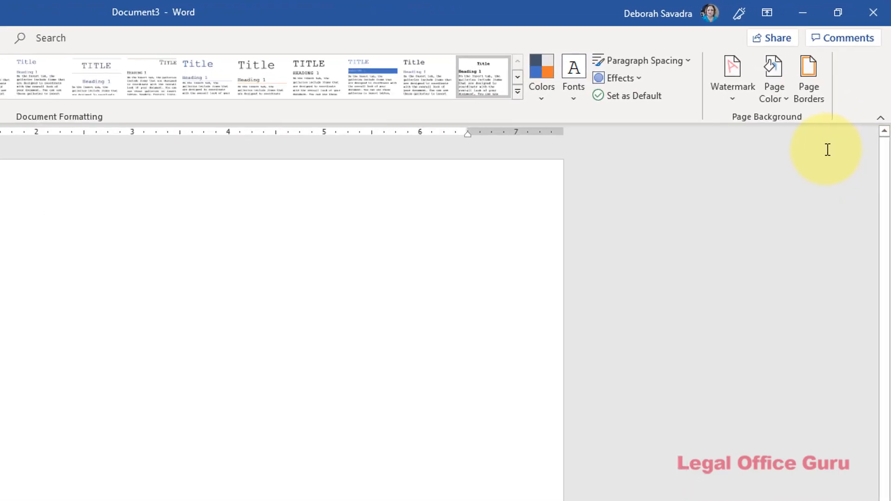
click(491, 78)
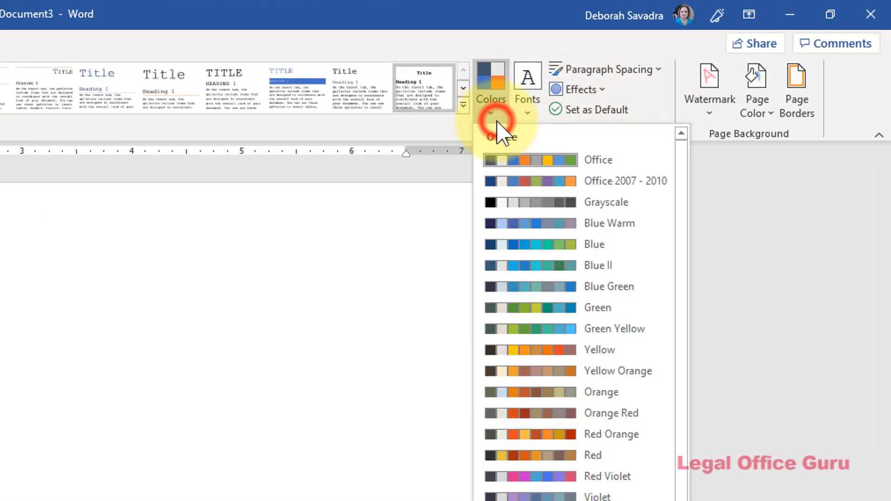
mouse_move(535, 202)
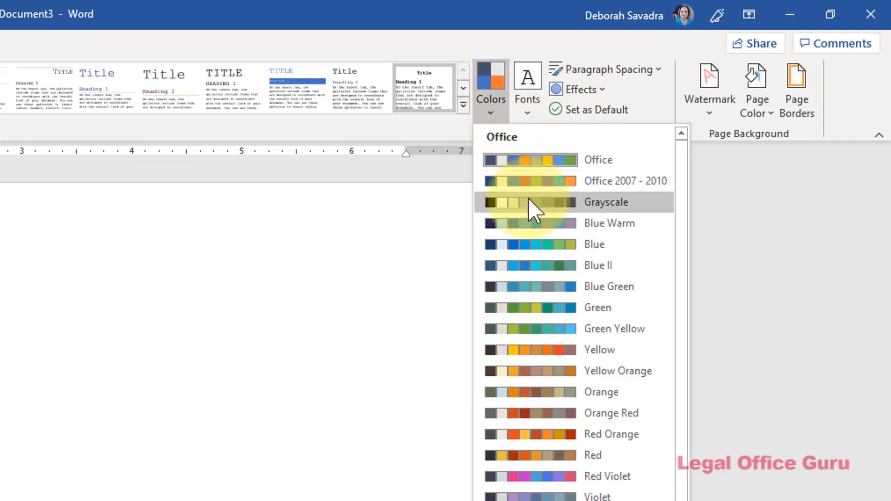
mouse_move(535, 217)
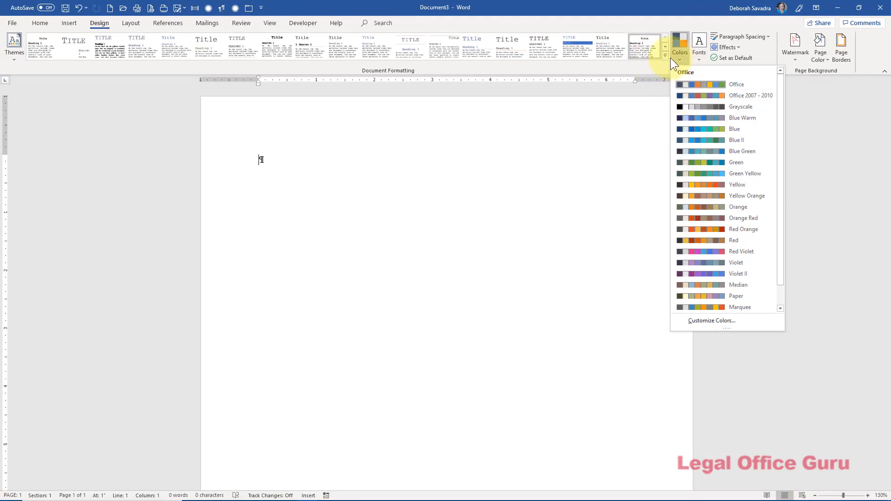
Apply the Word 2003 style set from the Document Formatting gallery
click(665, 55)
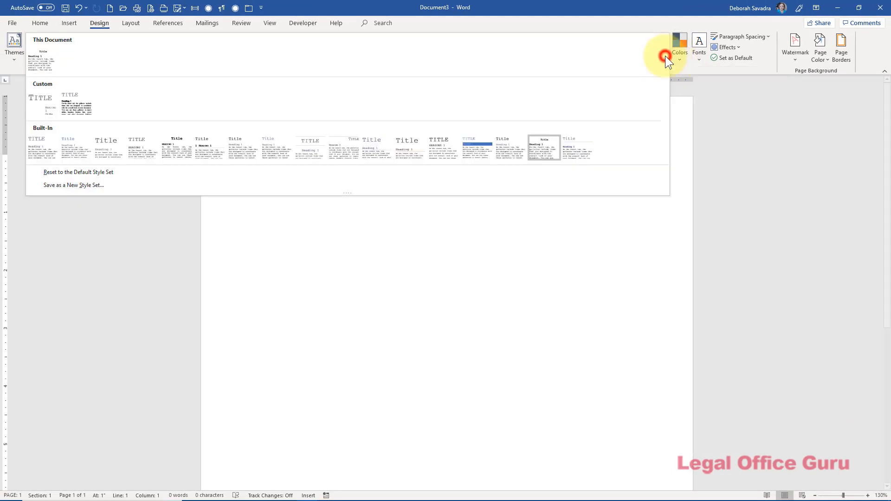
mouse_move(632, 109)
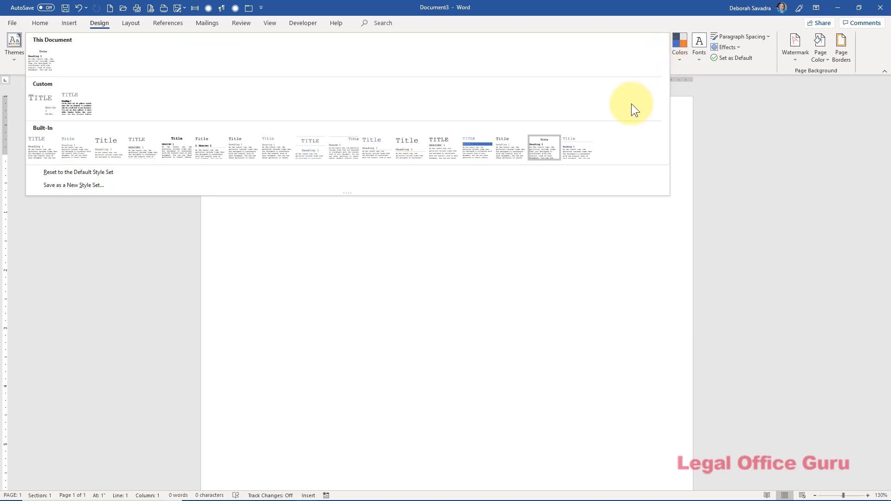
mouse_move(544, 148)
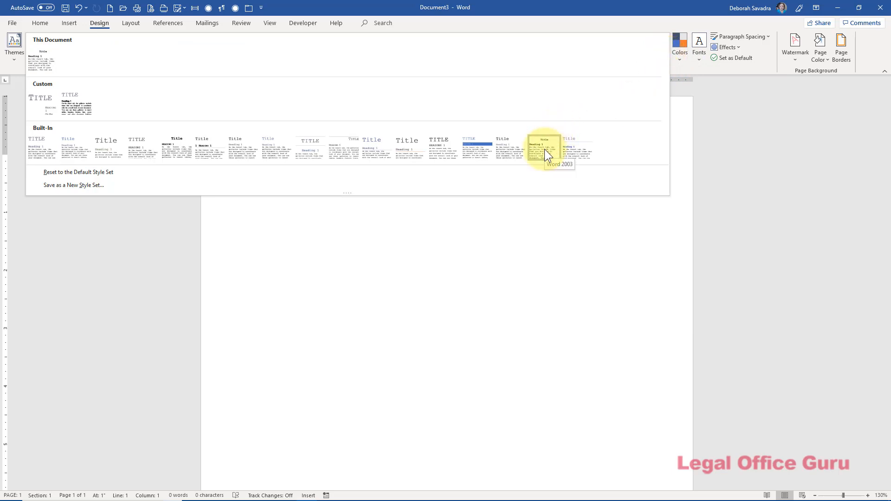
click(544, 148)
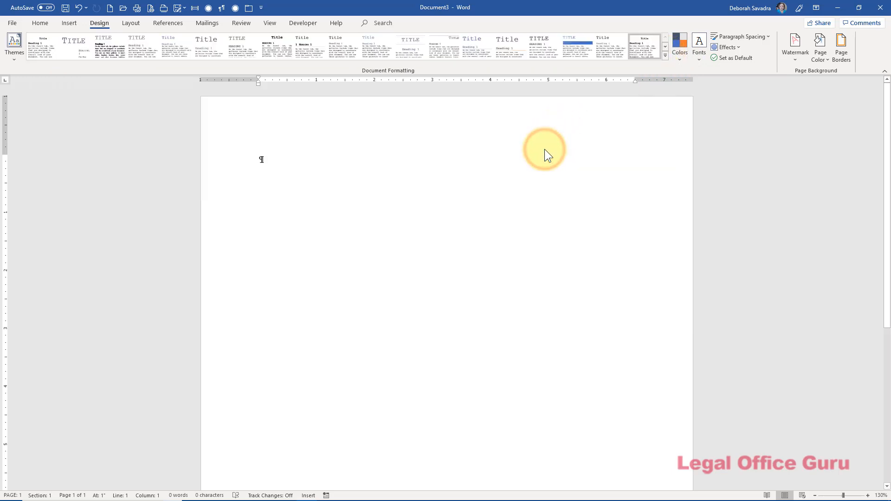
mouse_move(269, 160)
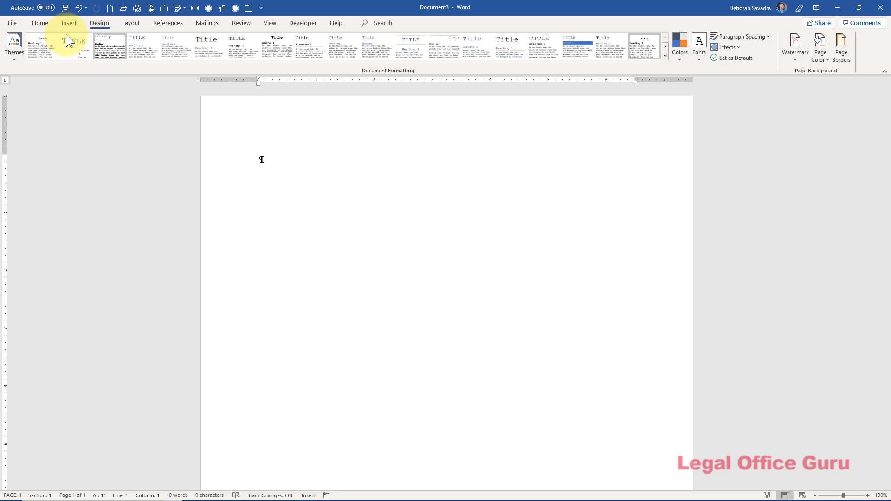
Bring up the Modify Style dialog for the Normal style from the Home styles gallery
click(40, 22)
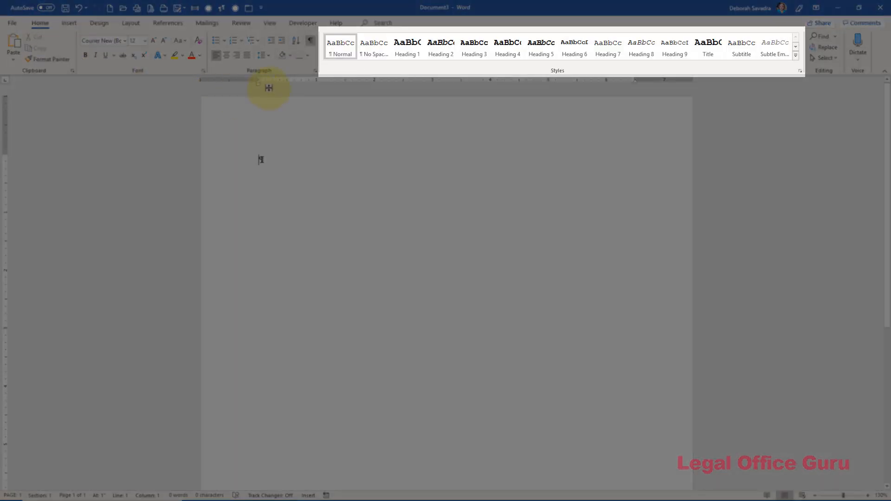
click(340, 47)
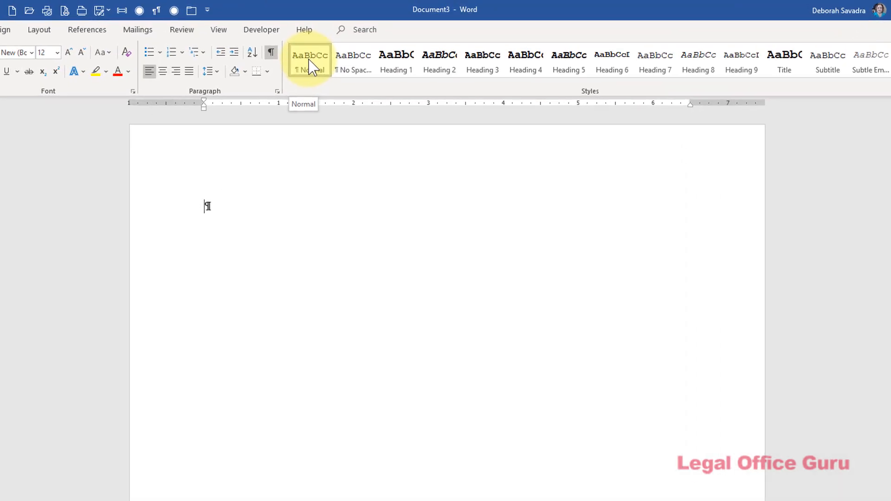
right_click(311, 59)
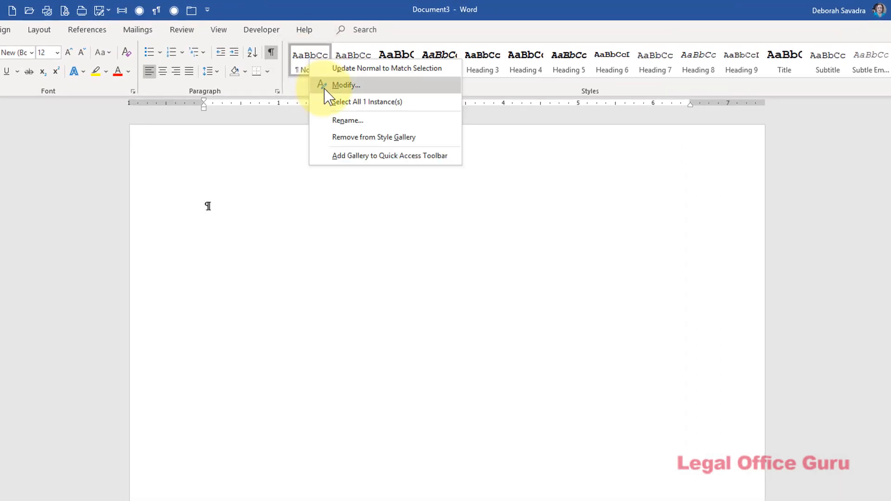
click(345, 84)
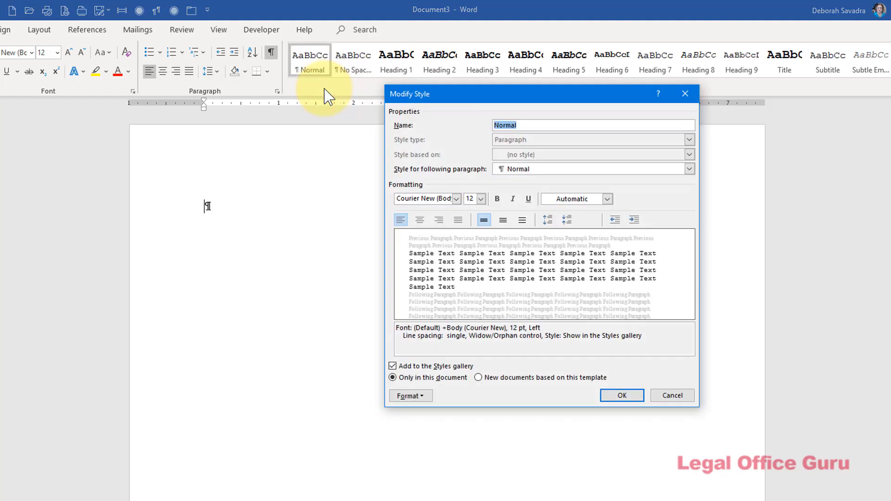
mouse_move(475, 196)
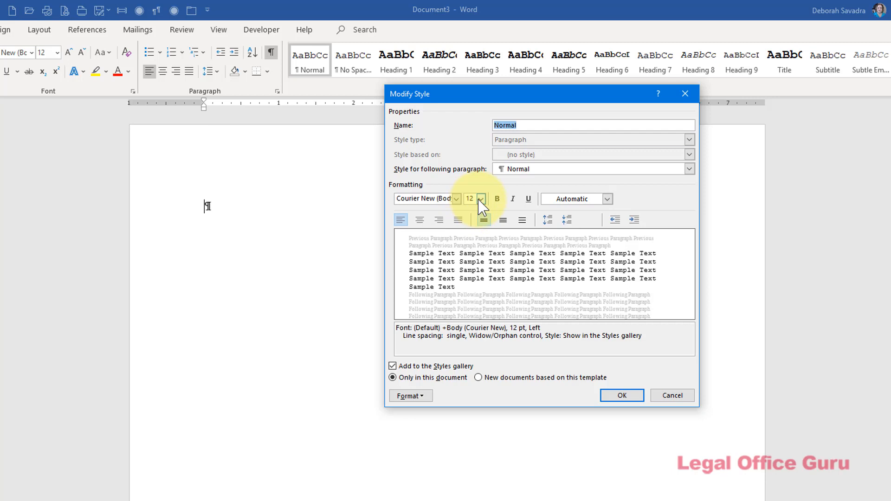
Change the Normal style font size from 12 to 13 pt Courier New
click(481, 199)
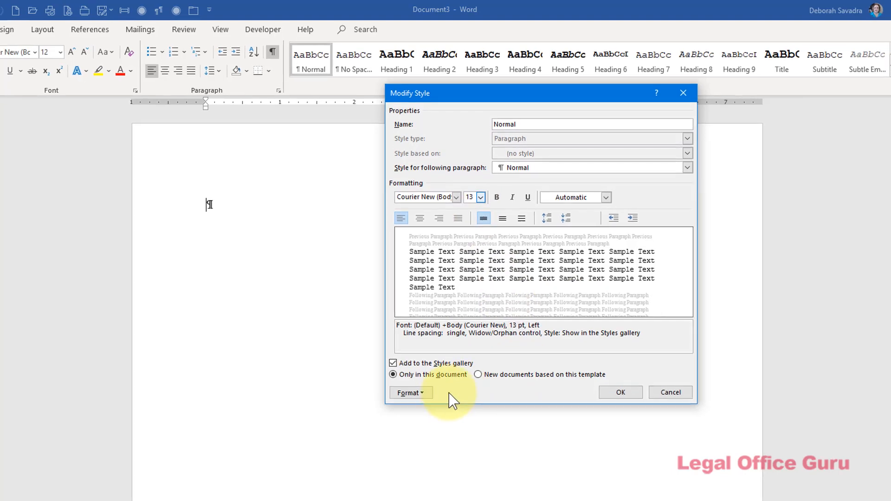
click(410, 393)
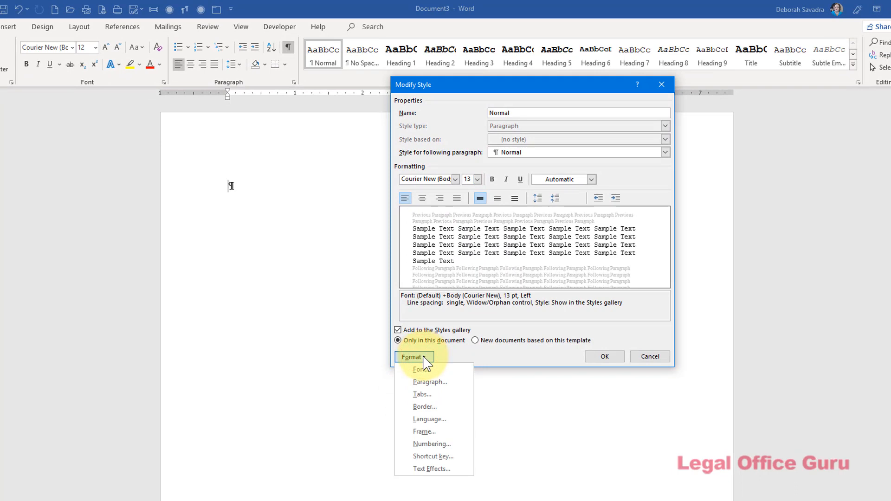
mouse_move(432, 381)
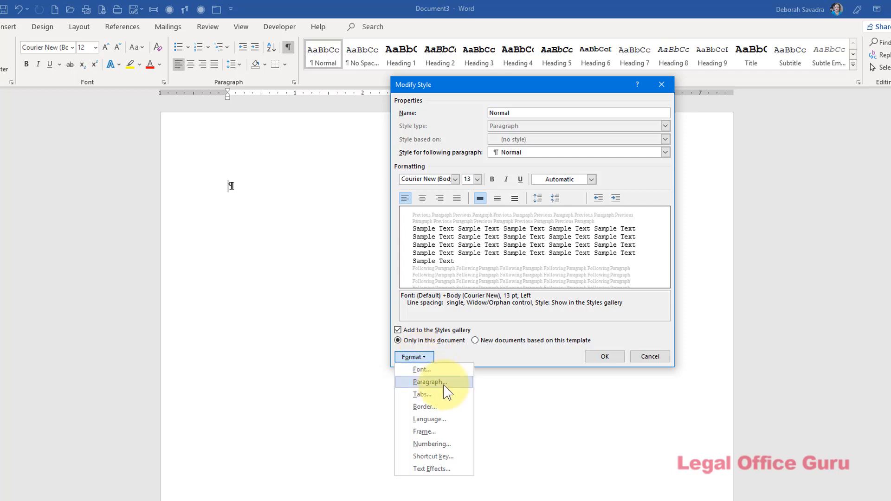
Raise the Normal style's Spacing After to 6 pt in its paragraph settings
click(430, 382)
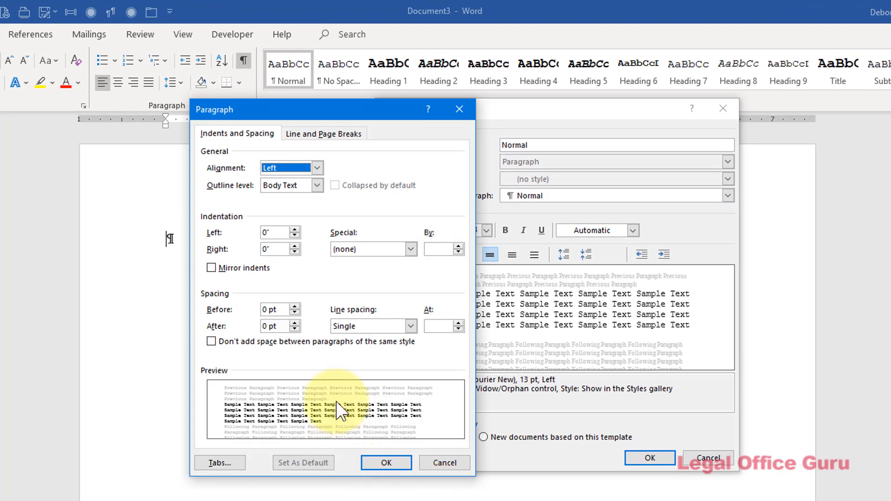
click(297, 322)
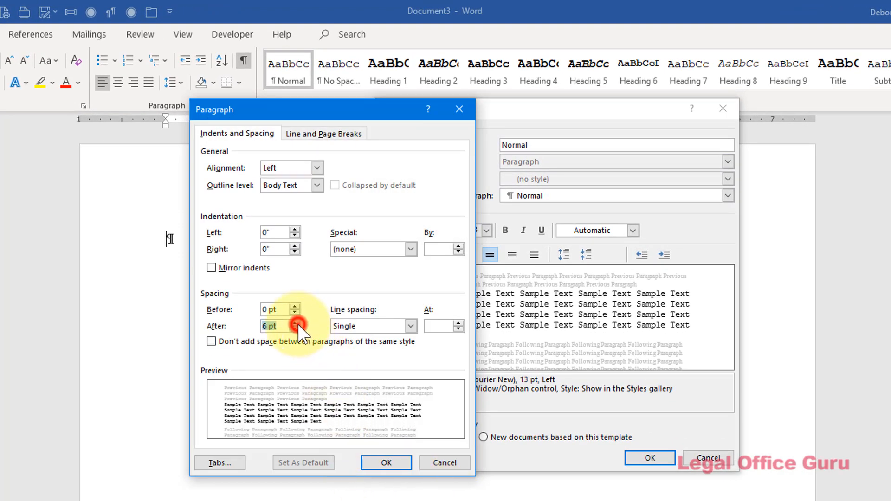
click(387, 462)
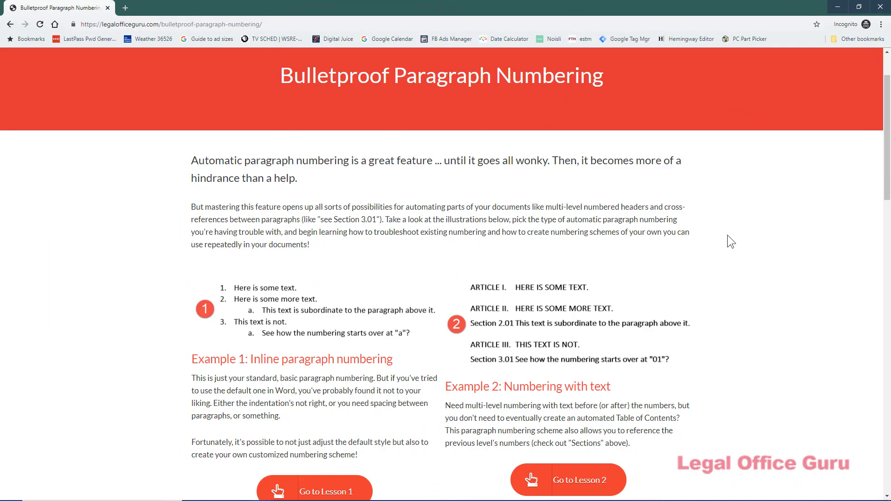
Scroll down the Bulletproof Paragraph Numbering page past Examples 1–3 to Example 4
scroll(down, 3)
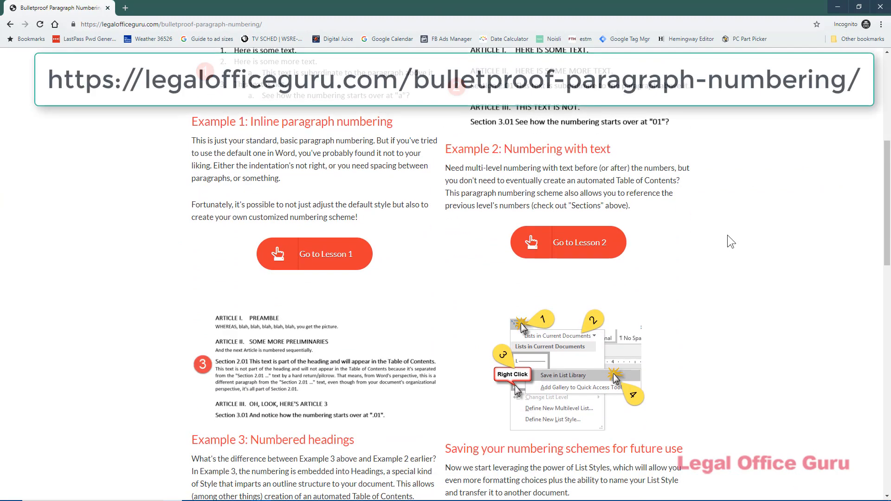
scroll(down, 3)
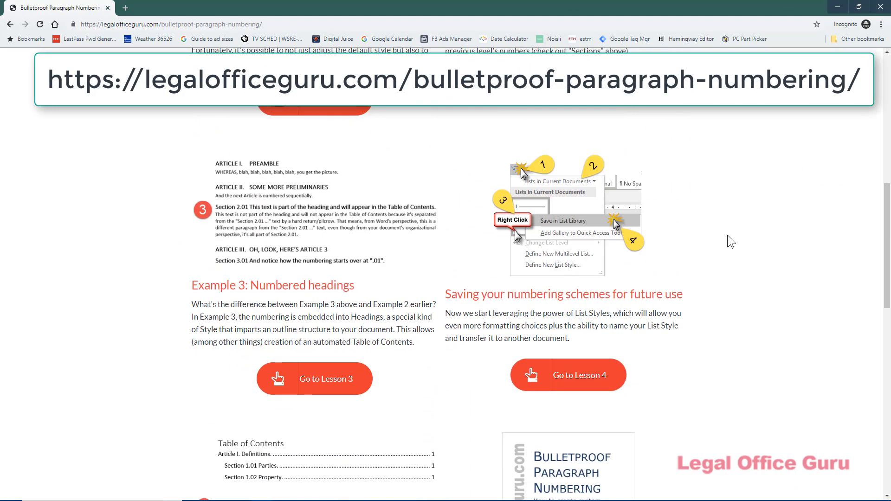
scroll(down, 3)
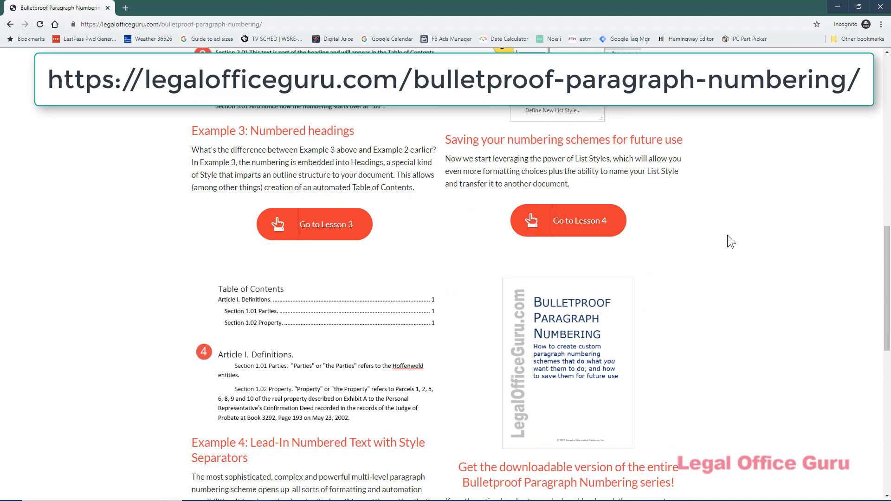
scroll(down, 3)
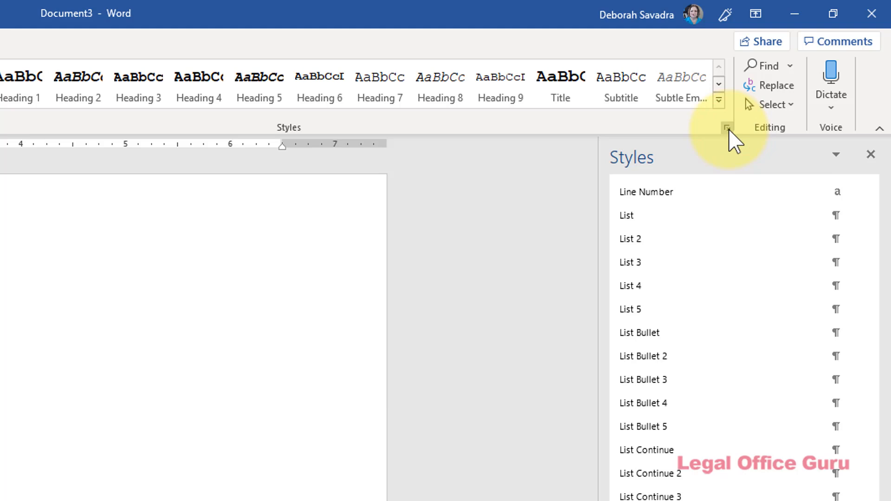
Launch the Manage Styles dialog from the bottom of the Styles pane
scroll(down, 3)
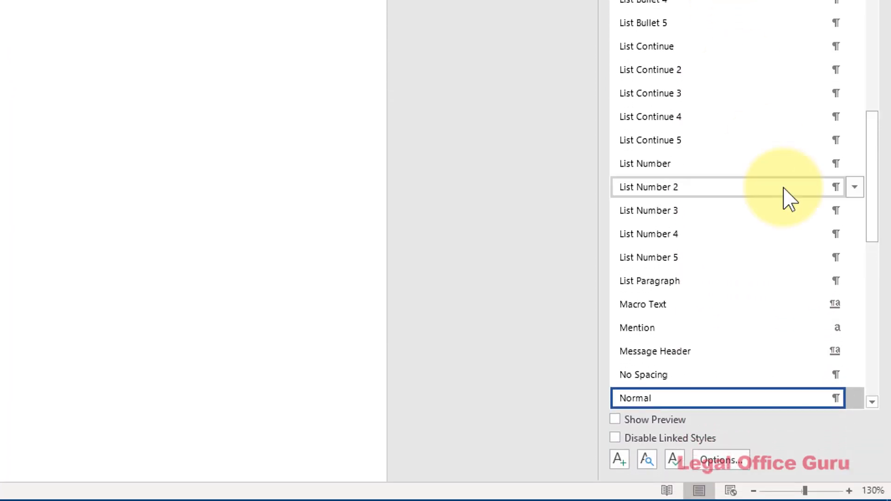
mouse_move(675, 460)
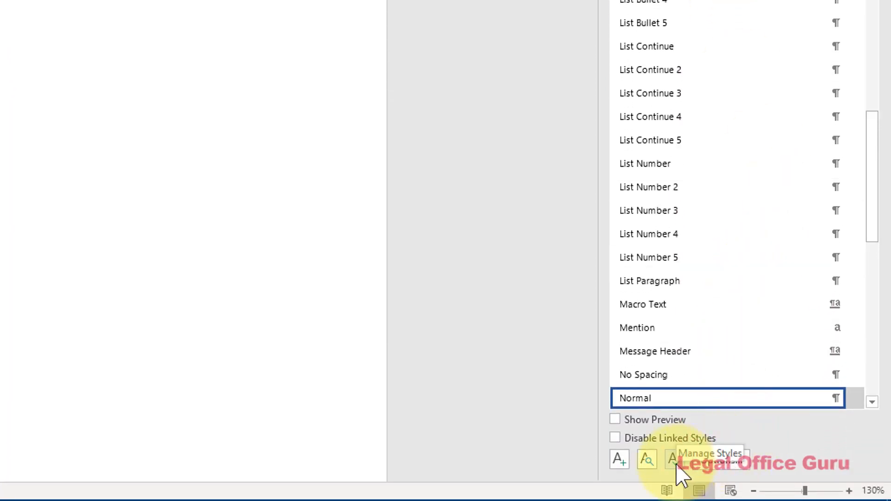
click(673, 459)
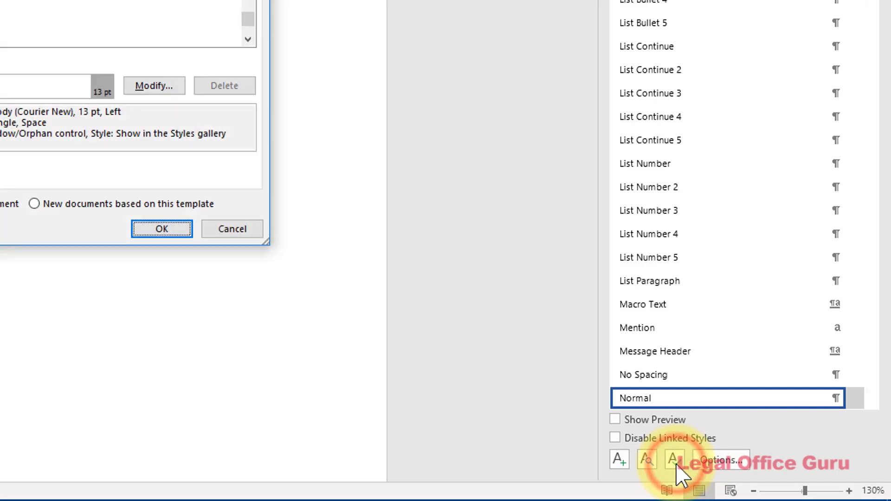
Keep alphabetical sort order and untick 'Show recommended styles only' to list all styles
click(674, 460)
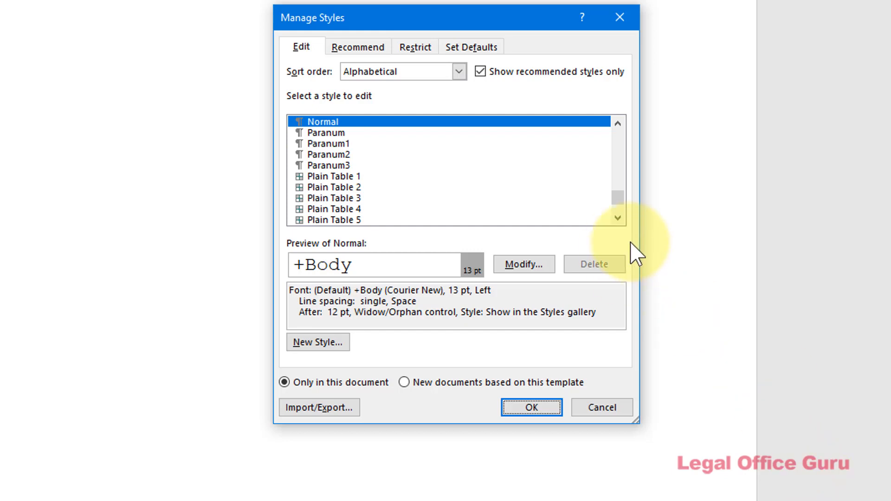
mouse_move(620, 201)
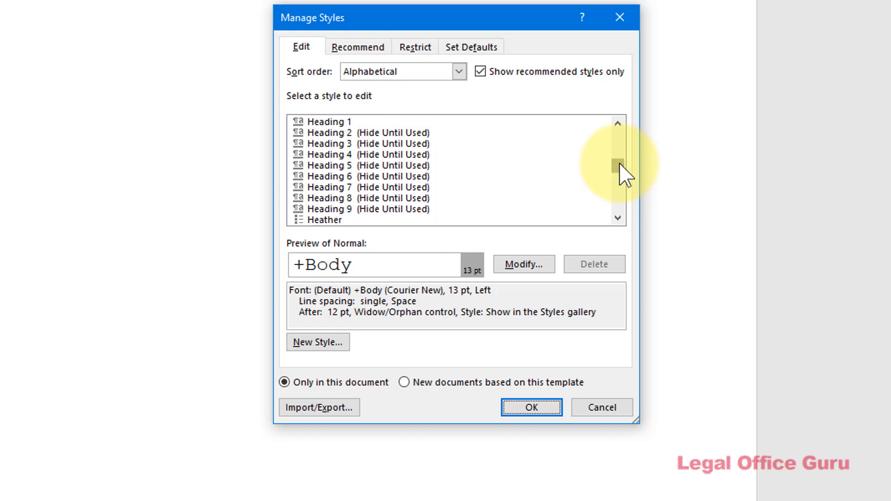
mouse_move(622, 179)
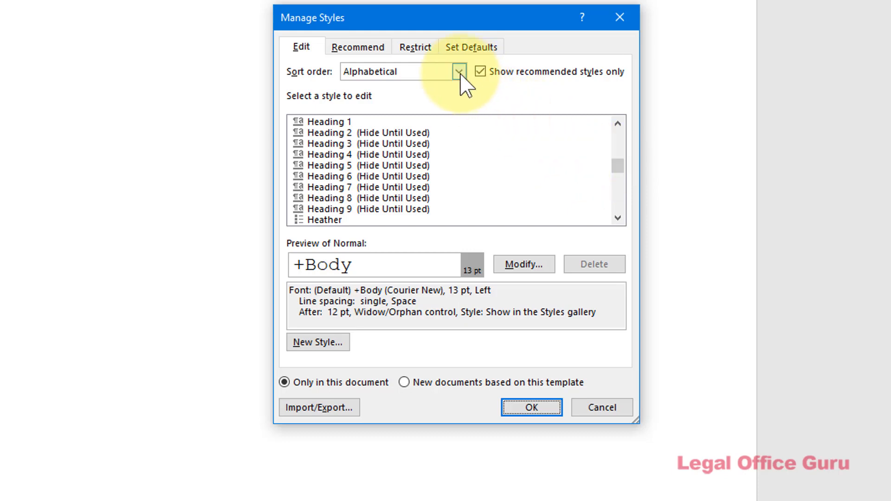
click(457, 71)
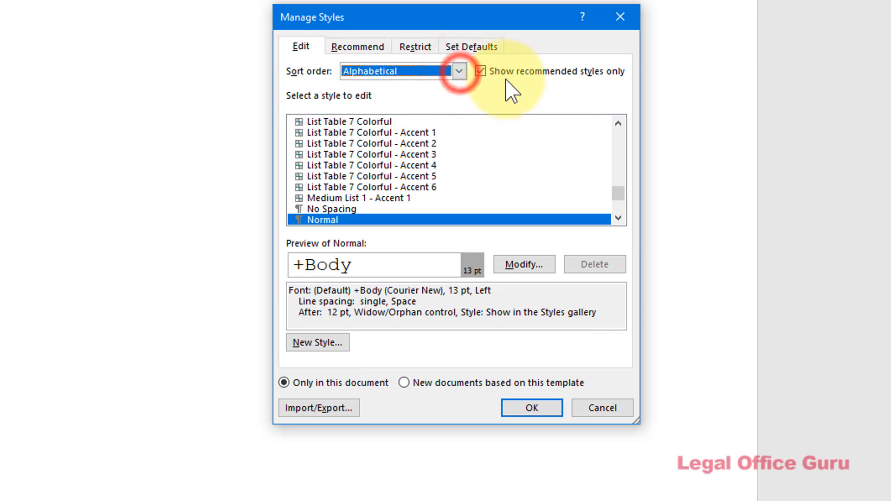
mouse_move(492, 77)
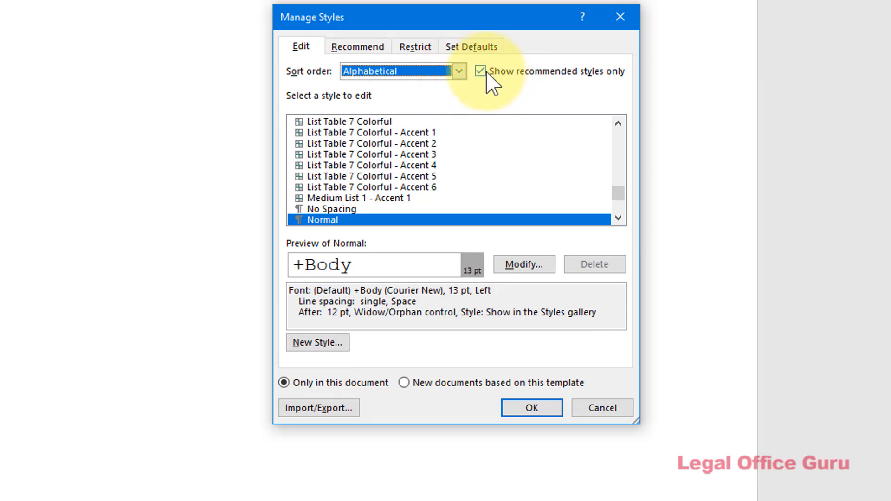
click(479, 72)
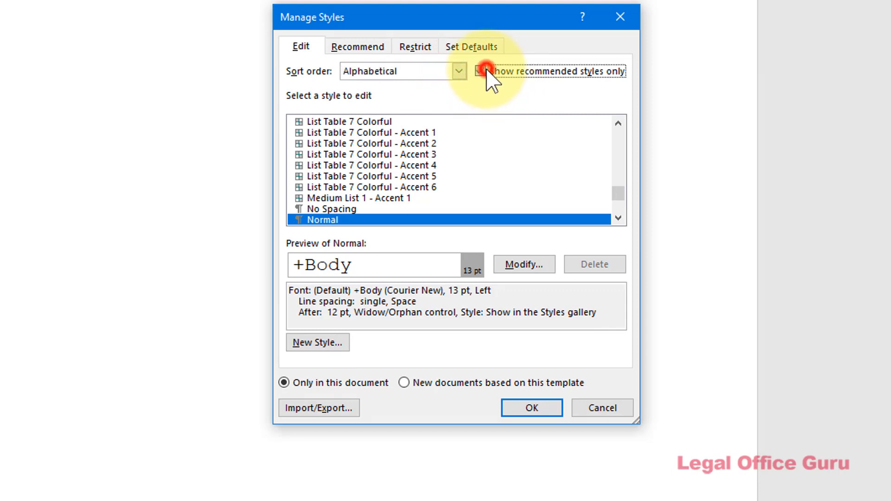
click(480, 71)
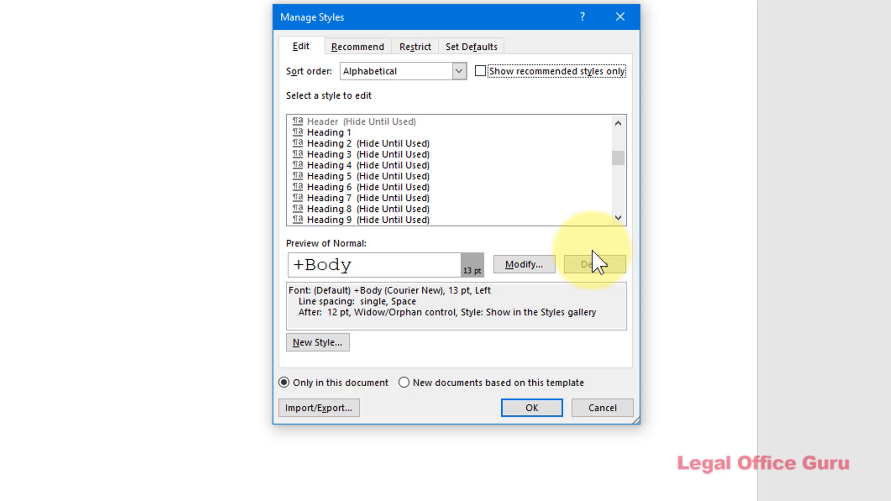
mouse_move(381, 165)
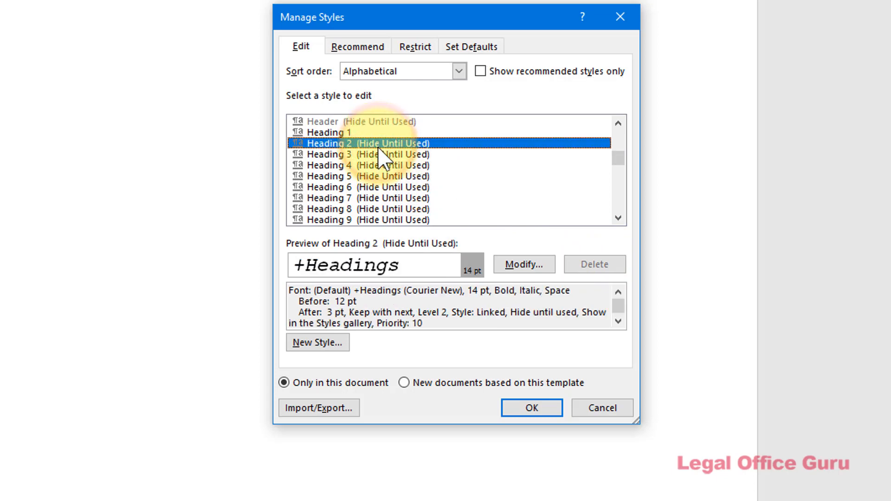
mouse_move(522, 265)
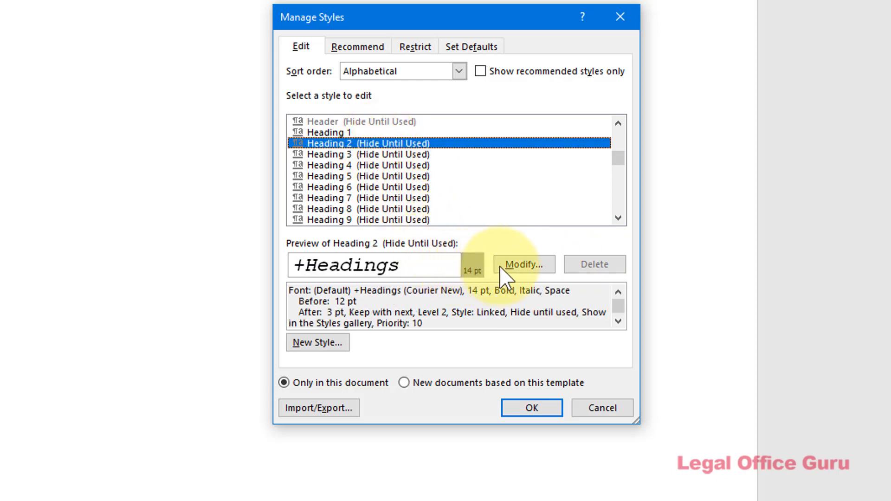
Modify the Heading 2 style from Manage Styles, keeping Add to the Styles gallery checked
click(522, 264)
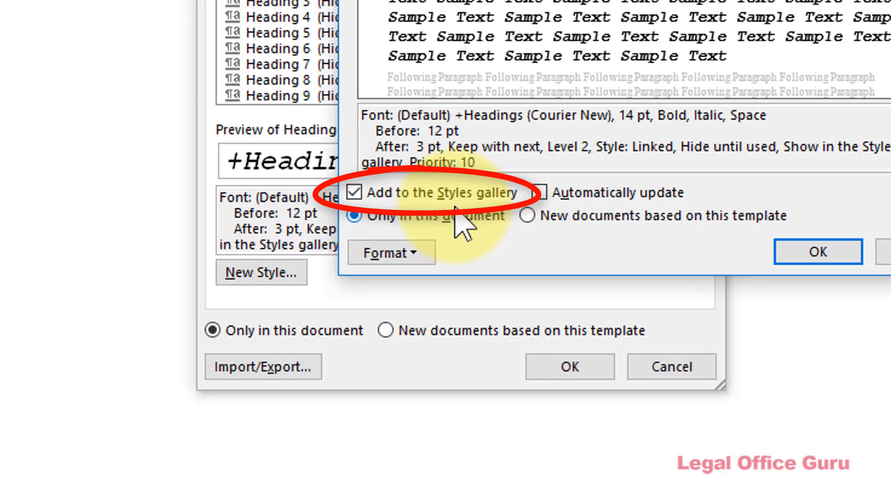
click(817, 252)
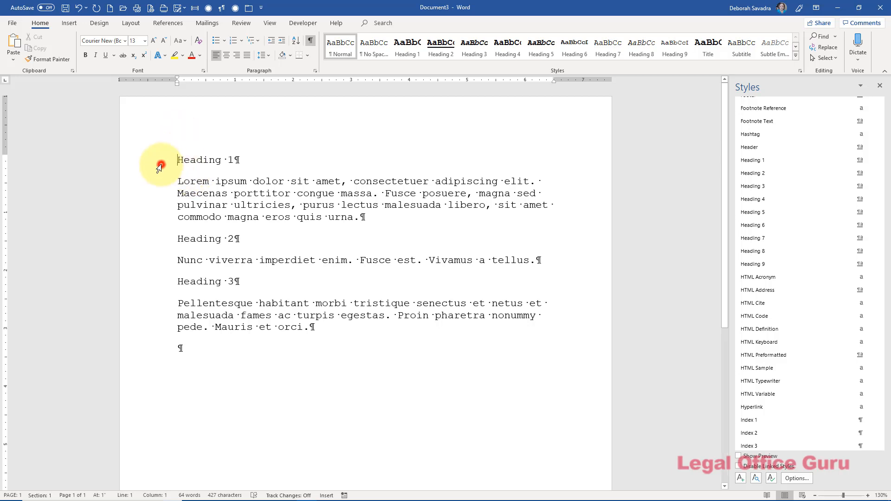
Apply Heading 1, Heading 2 and Heading 3 to the three sample heading lines
double_click(199, 160)
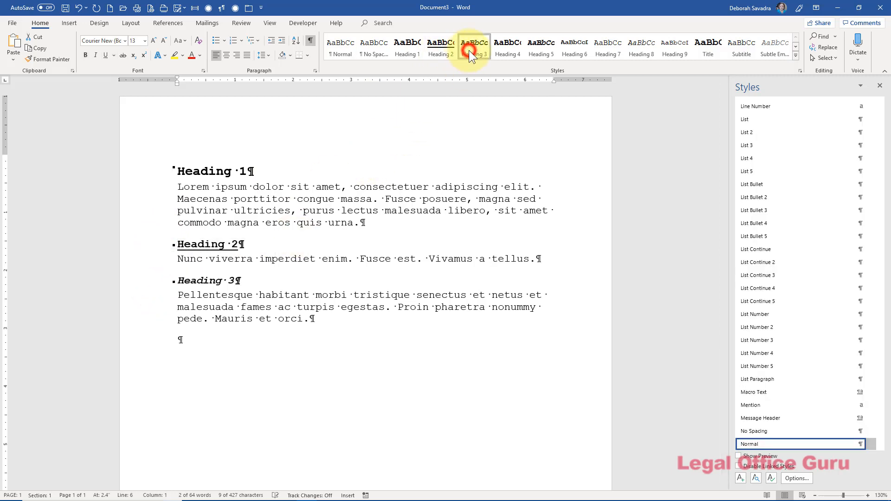
click(475, 46)
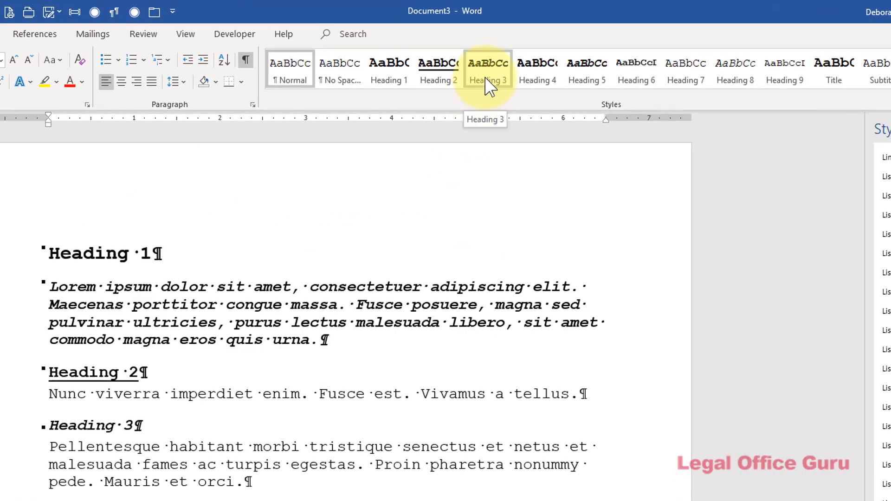
Show the Heading 3 context menu with Update, Modify and Rename options
right_click(488, 68)
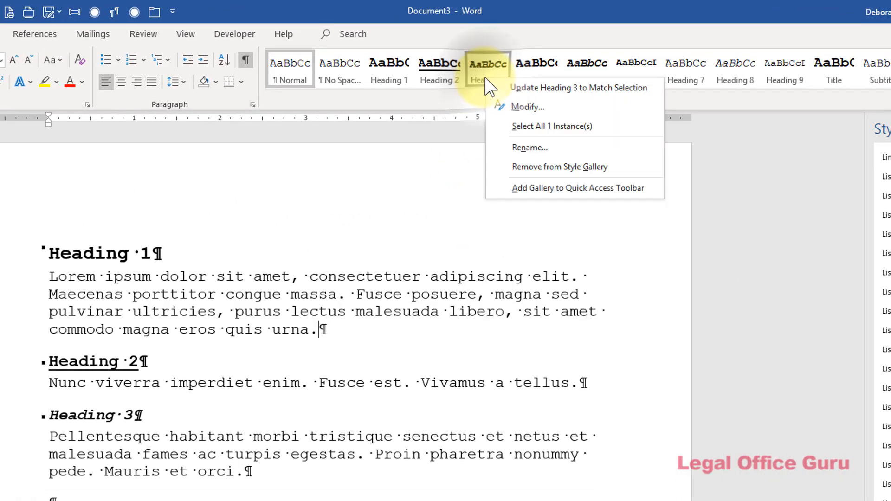